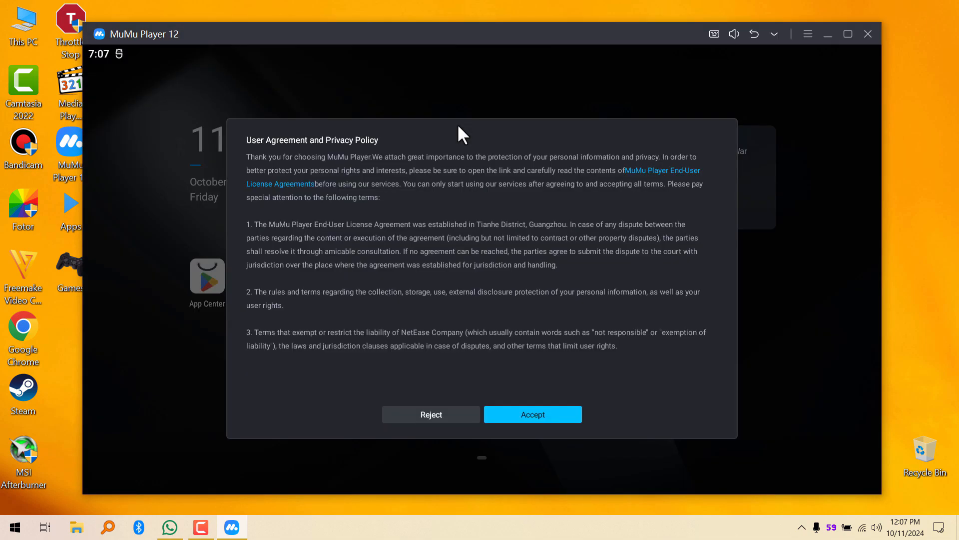
Accept MuMu Player 12's User Agreement and Privacy Policy
left_click(532, 414)
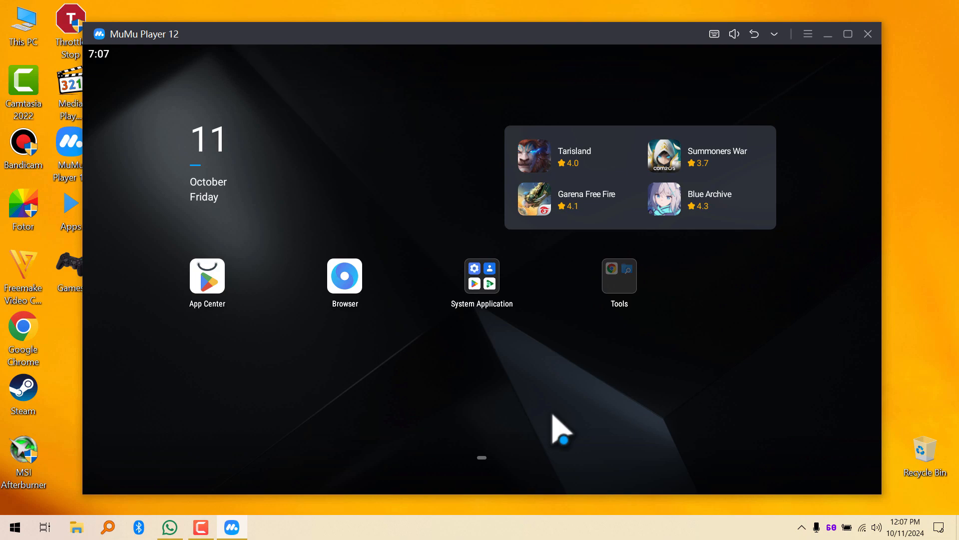
mouse_move(454, 259)
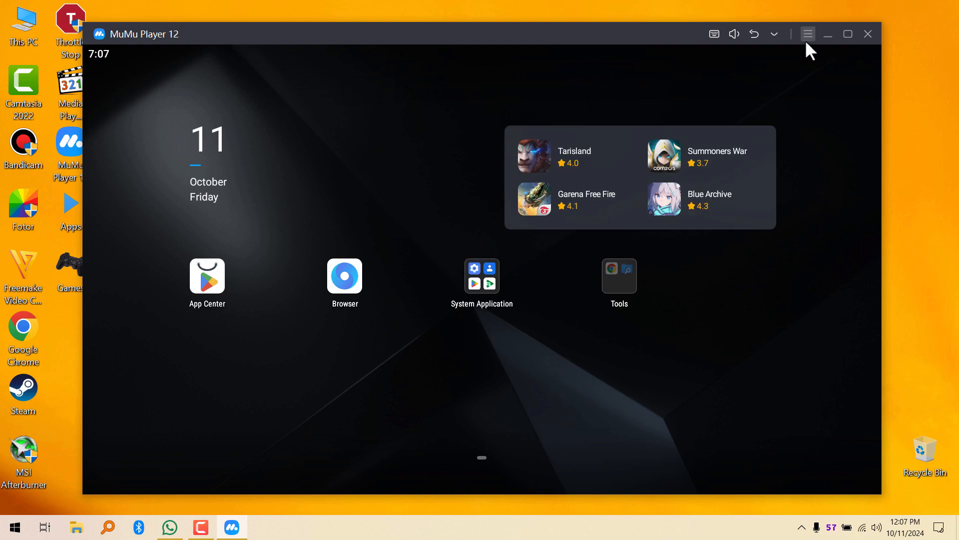
mouse_move(798, 75)
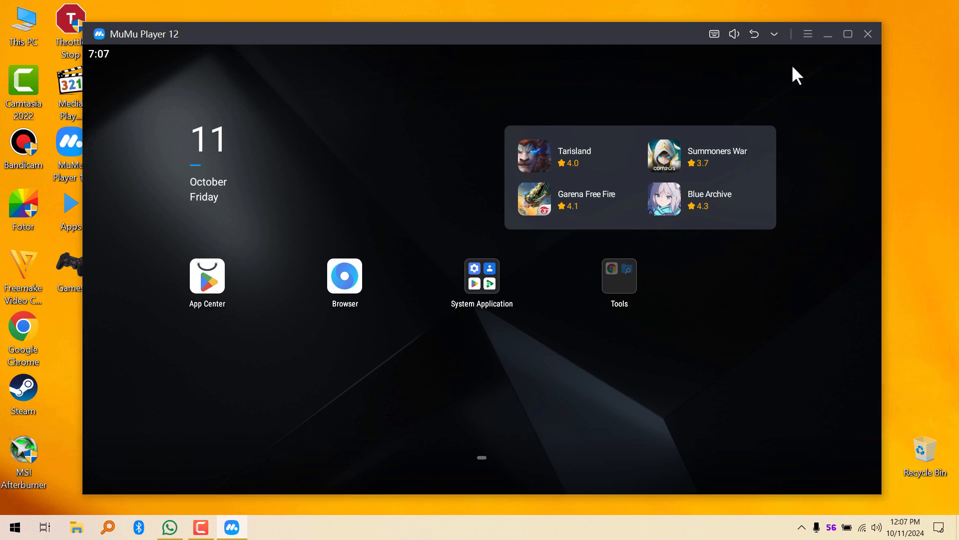
Open the emulator settings and scroll through the Performance options, including forced discrete GPU use
left_click(807, 34)
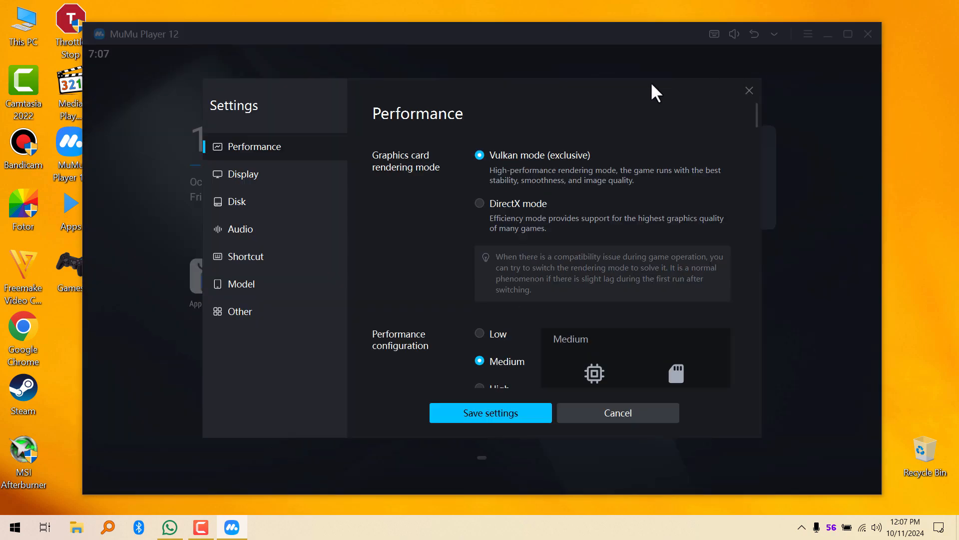
mouse_move(588, 165)
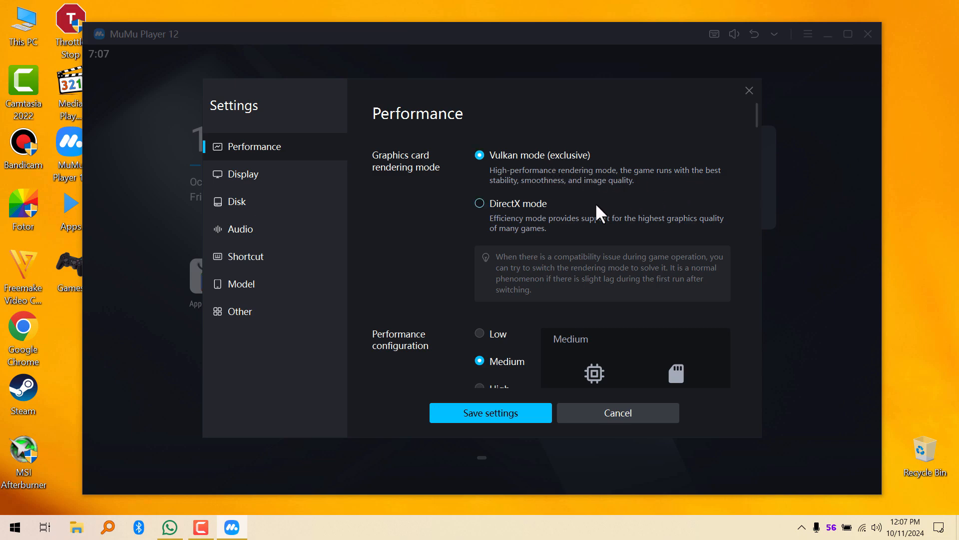
mouse_move(612, 231)
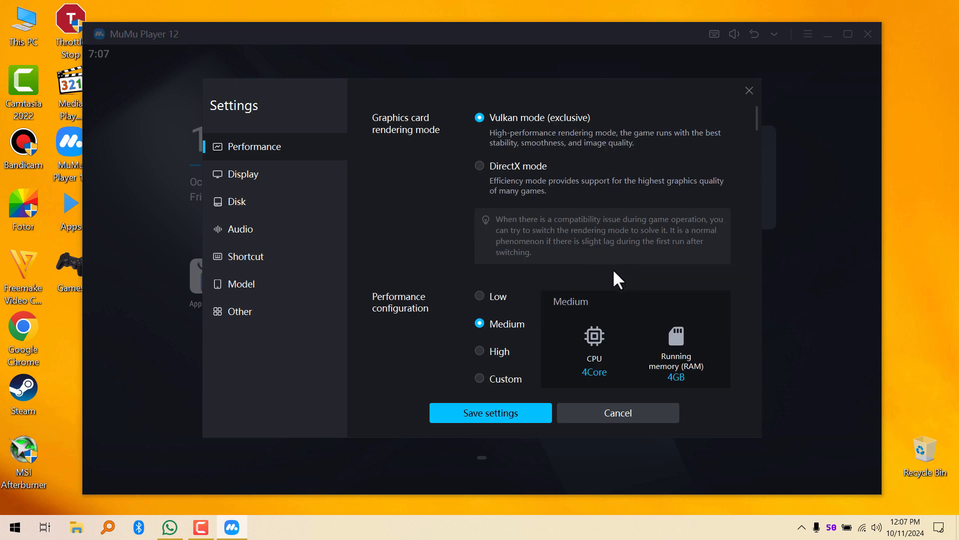
scroll("down", 3)
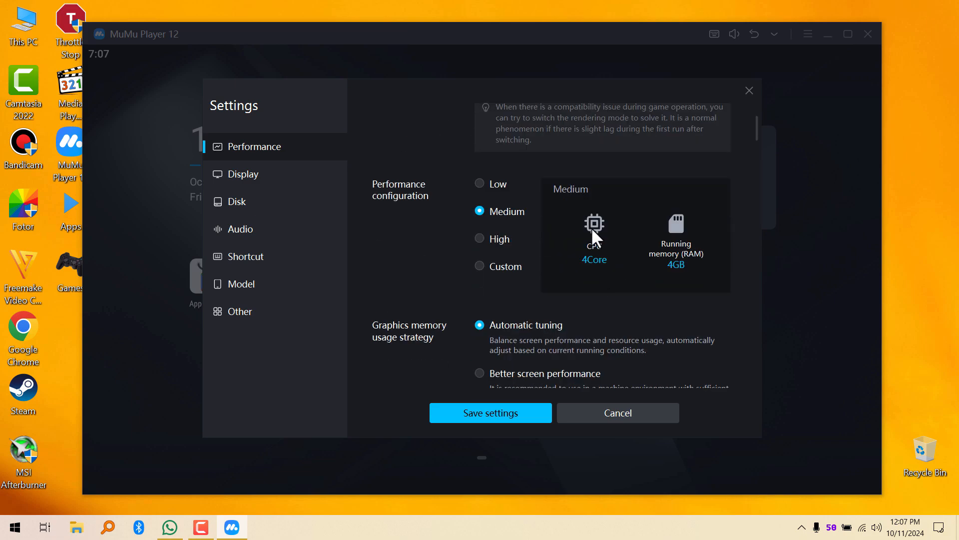
mouse_move(690, 265)
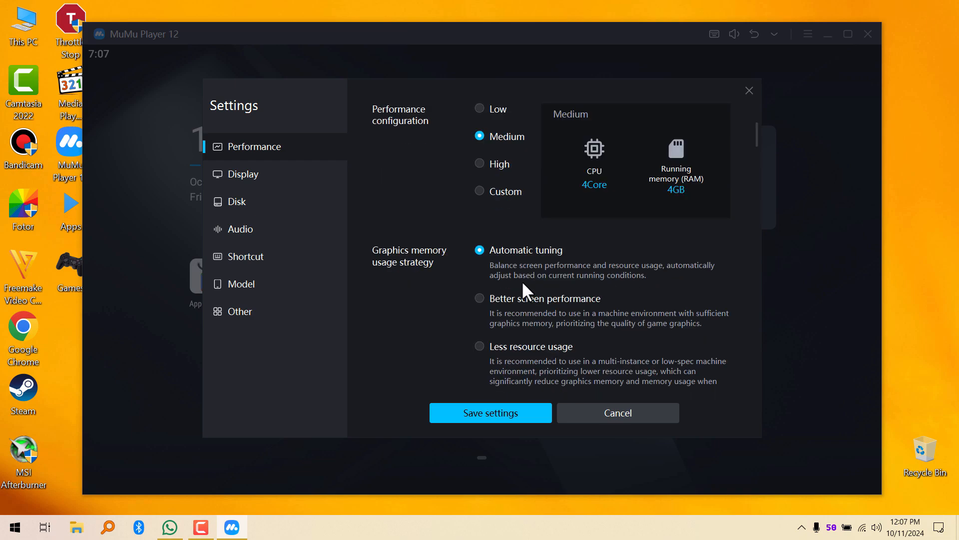
mouse_move(611, 284)
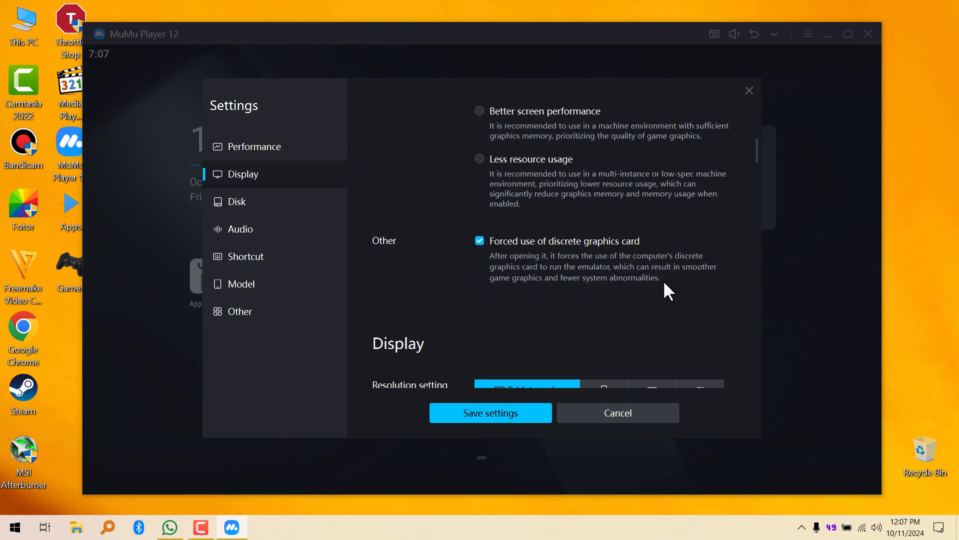
scroll("down", 3)
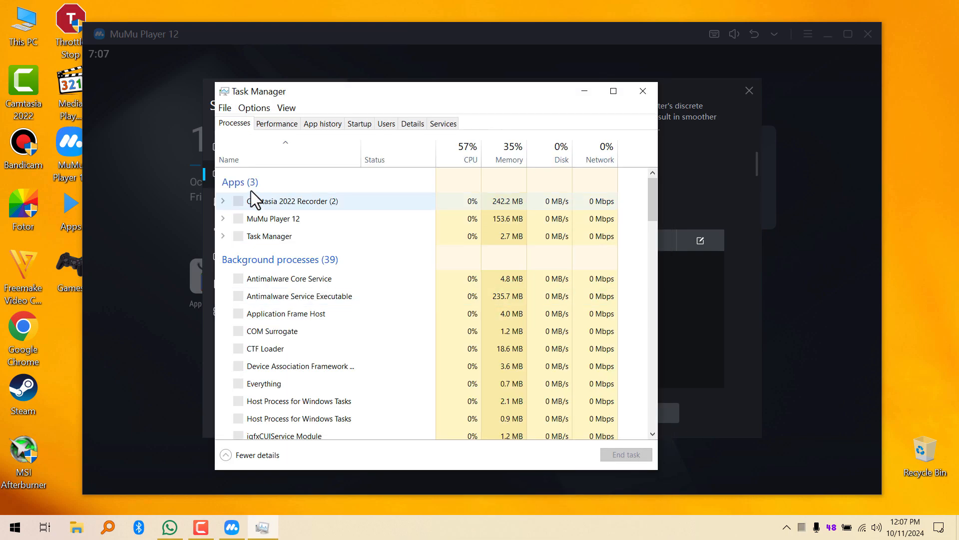
View the NVIDIA GeForce GTX 1660 Ti graphs in Task Manager's Performance view, then close Task Manager
left_click(277, 123)
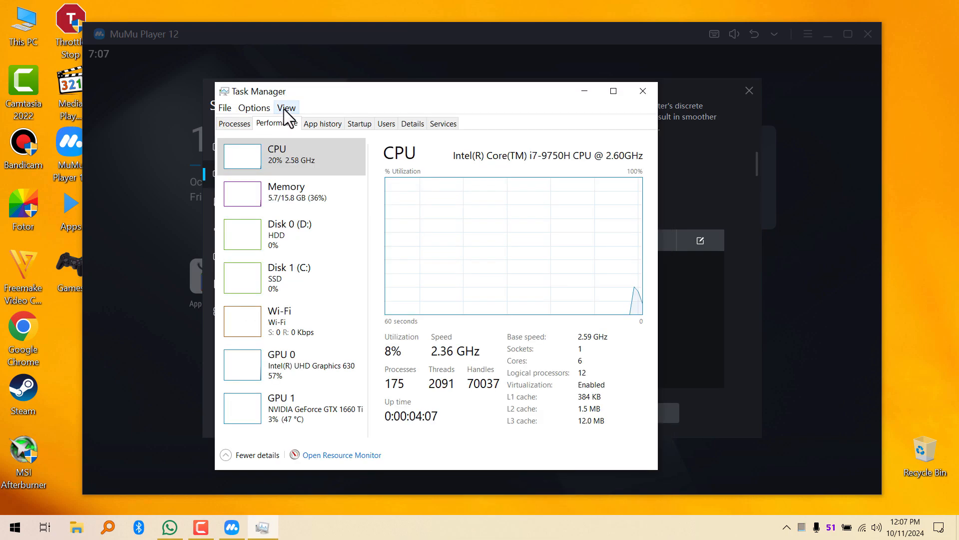
left_click(294, 408)
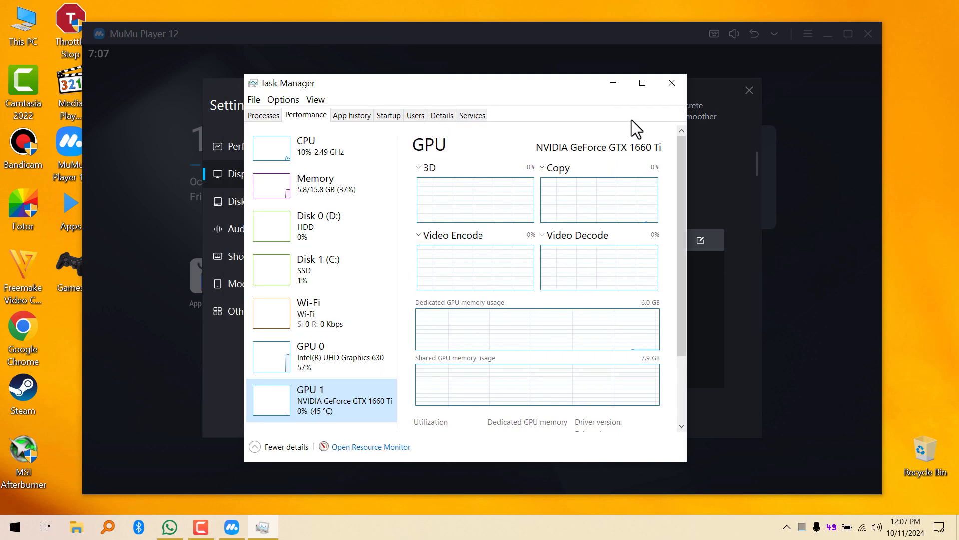
left_click(671, 83)
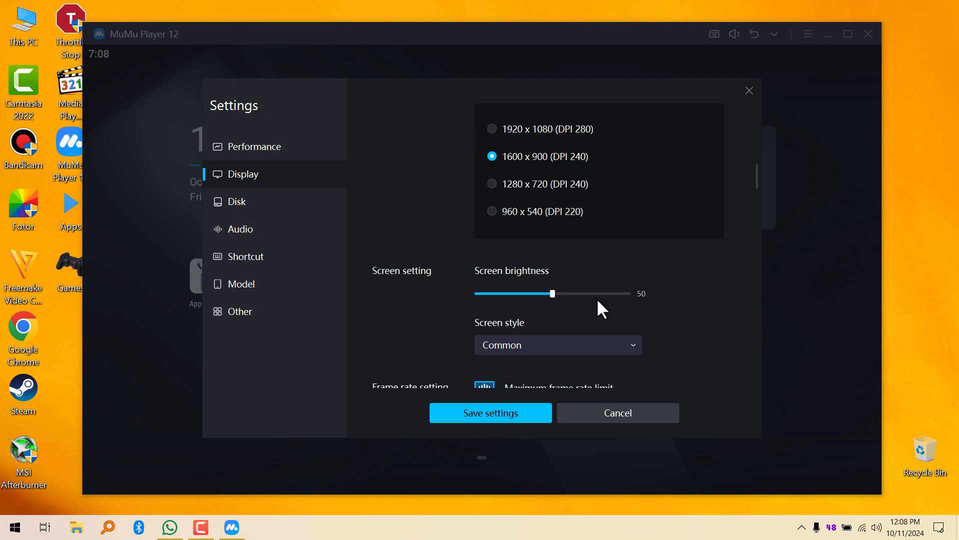
Scroll past frame rate, screen rotation and disk options, then jump to the Audio settings
scroll("down", 3)
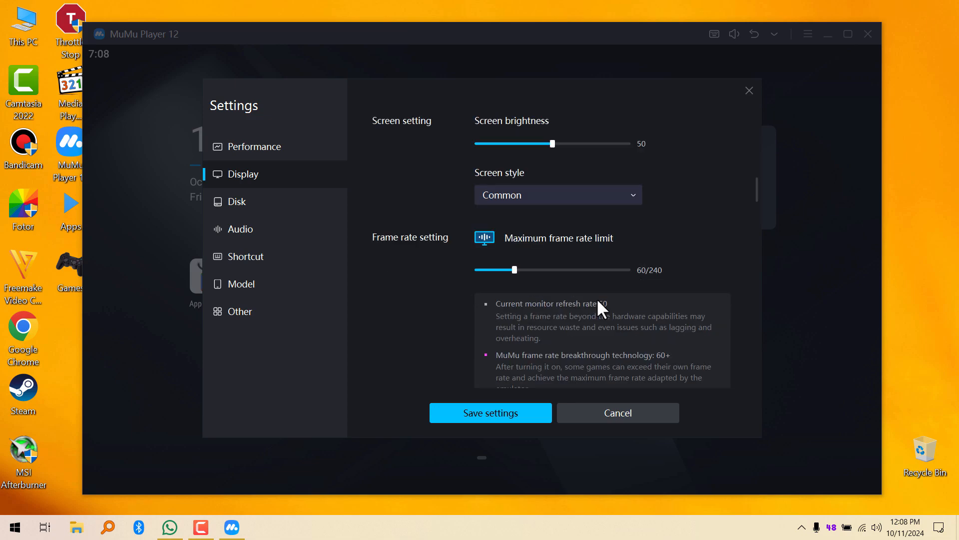
scroll("down", 3)
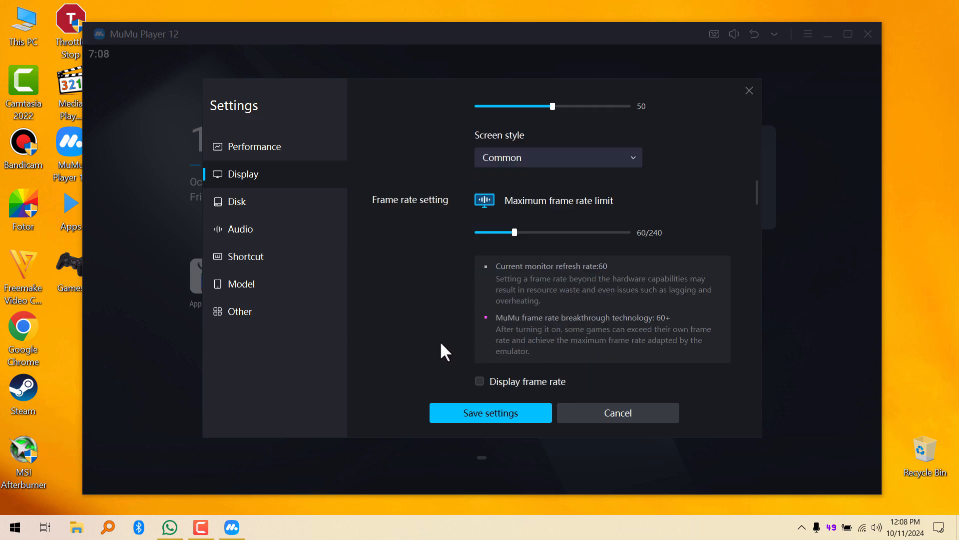
mouse_move(447, 347)
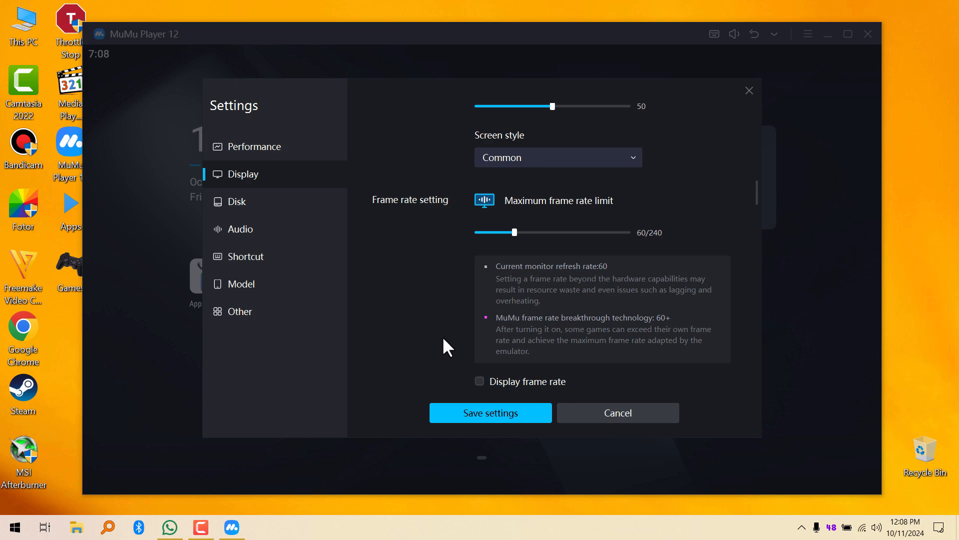
scroll("down", 3)
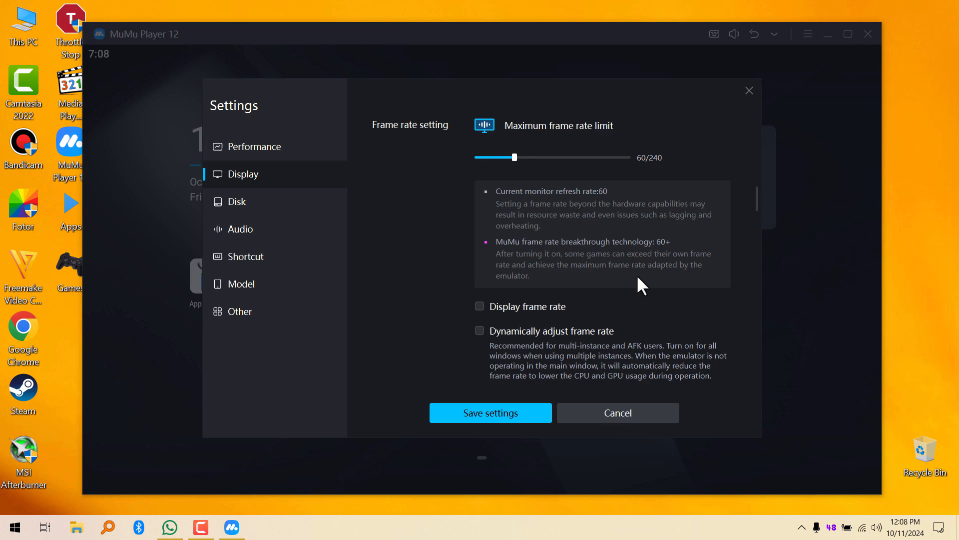
scroll("down", 3)
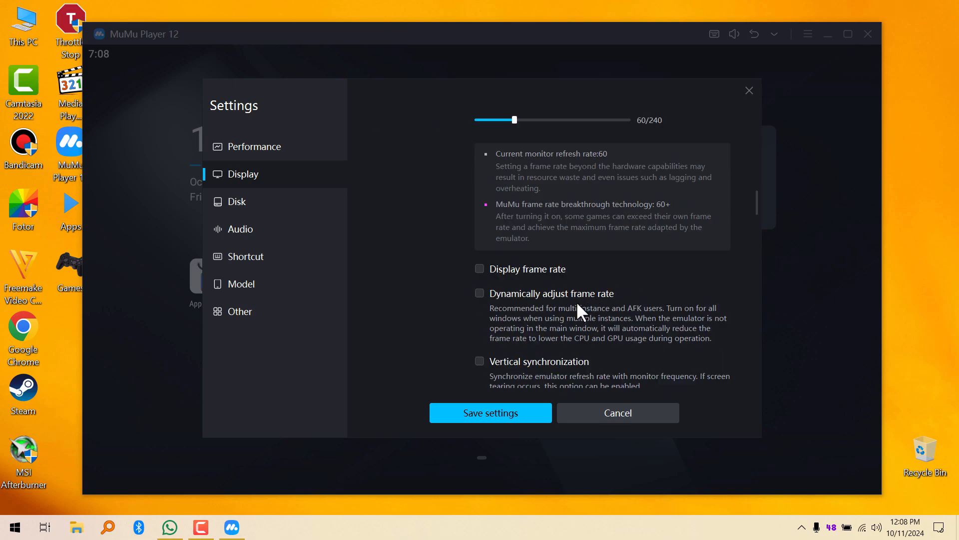
scroll("down", 3)
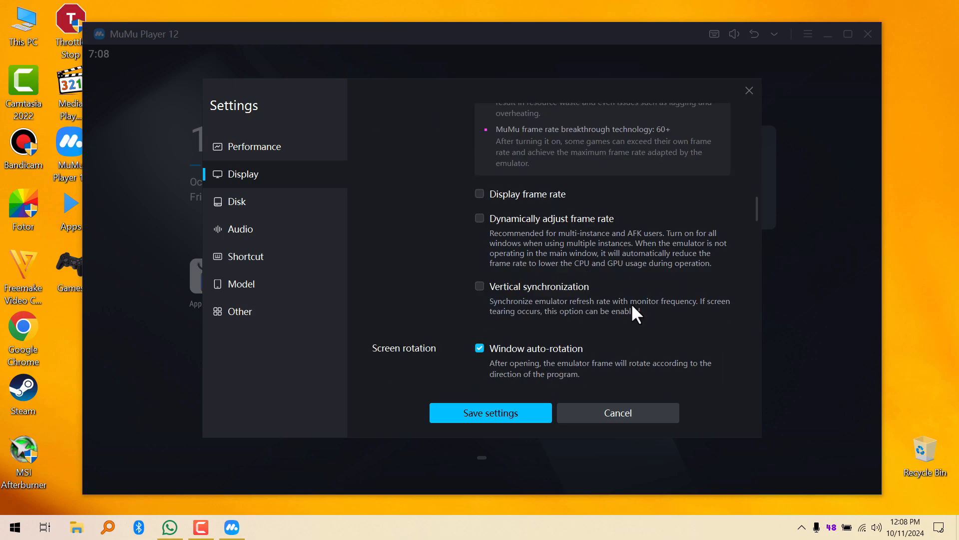
scroll("down", 3)
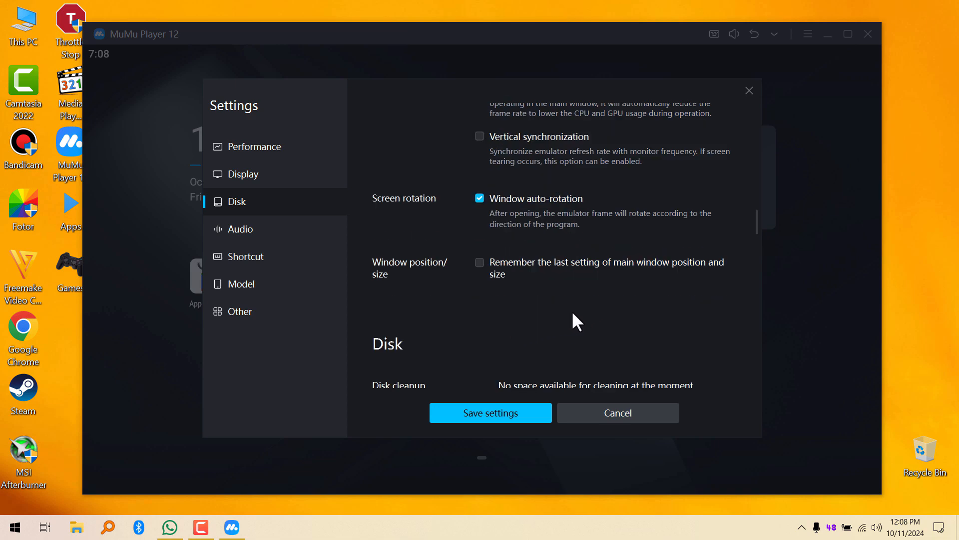
left_click(242, 229)
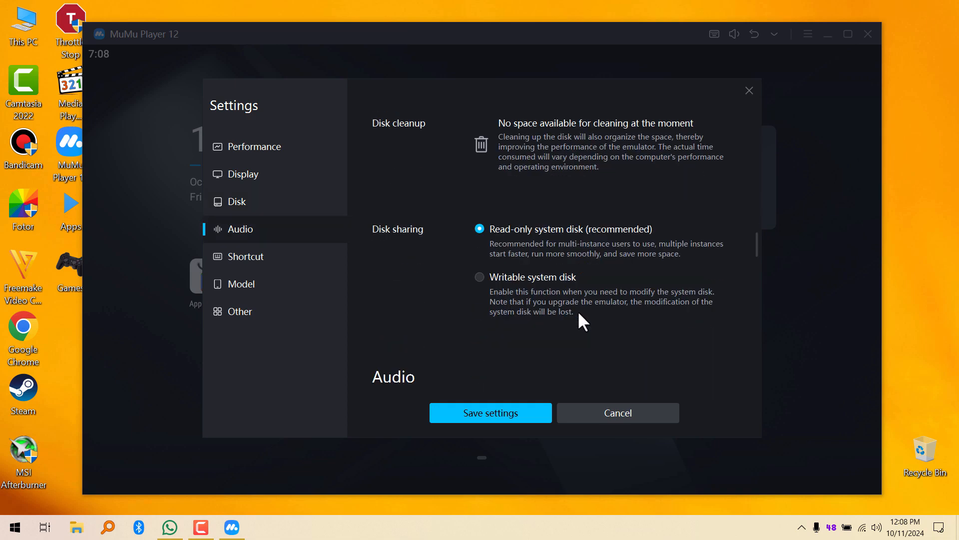
scroll("down", 3)
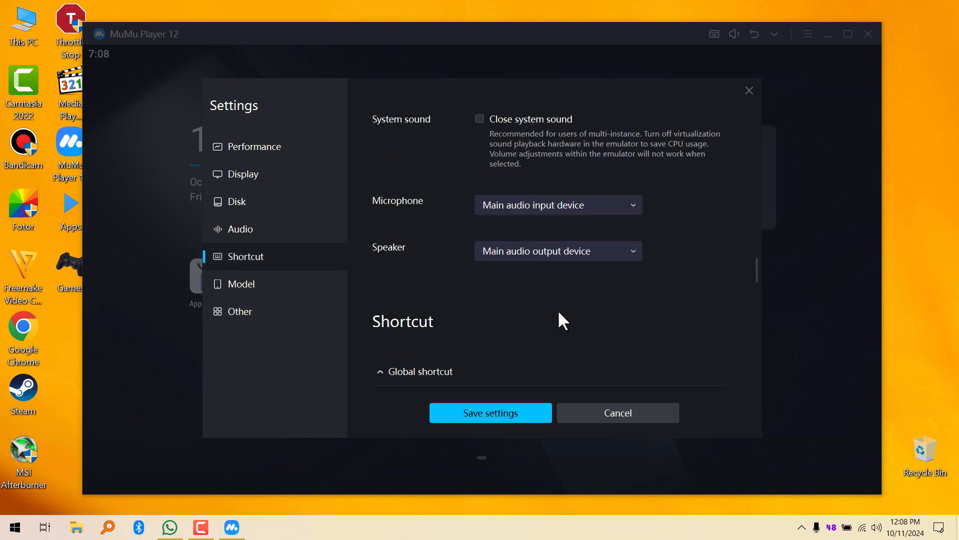
Jump to the Shortcut and device Model settings, then scroll down to Exit Settings
left_click(241, 284)
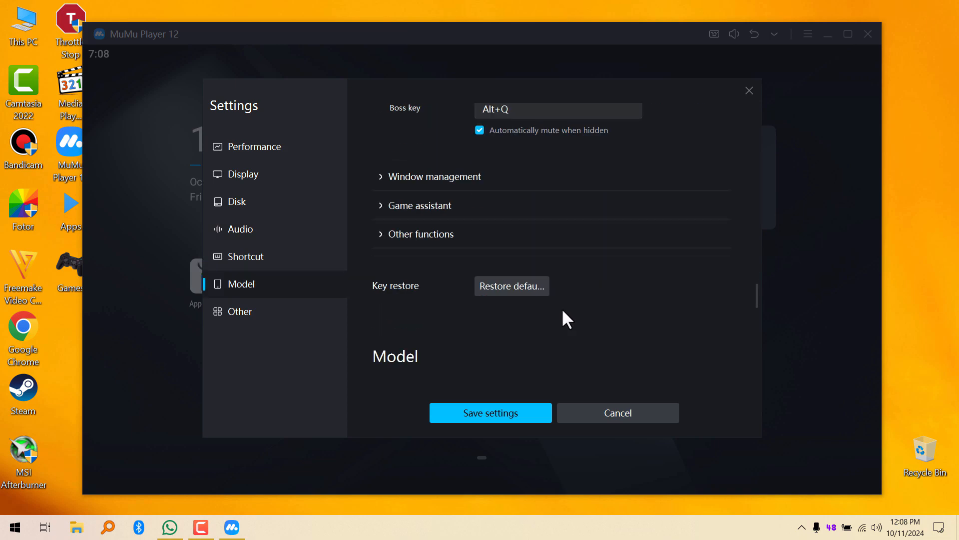
left_click(420, 205)
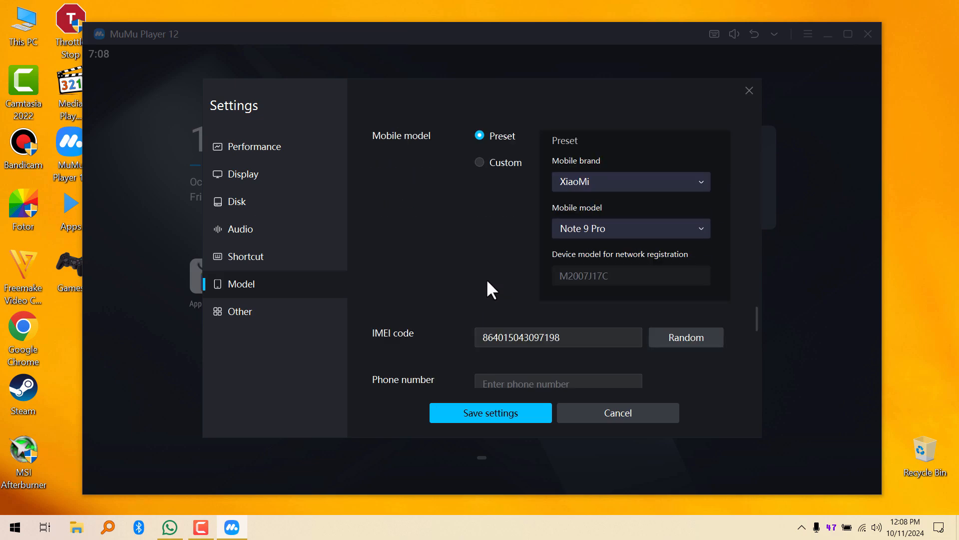
mouse_move(486, 285)
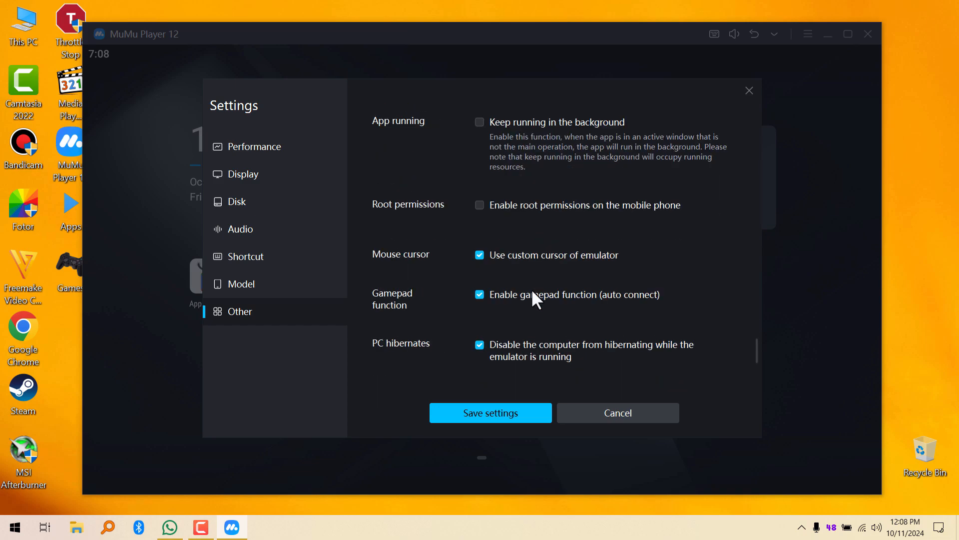
scroll("down", 3)
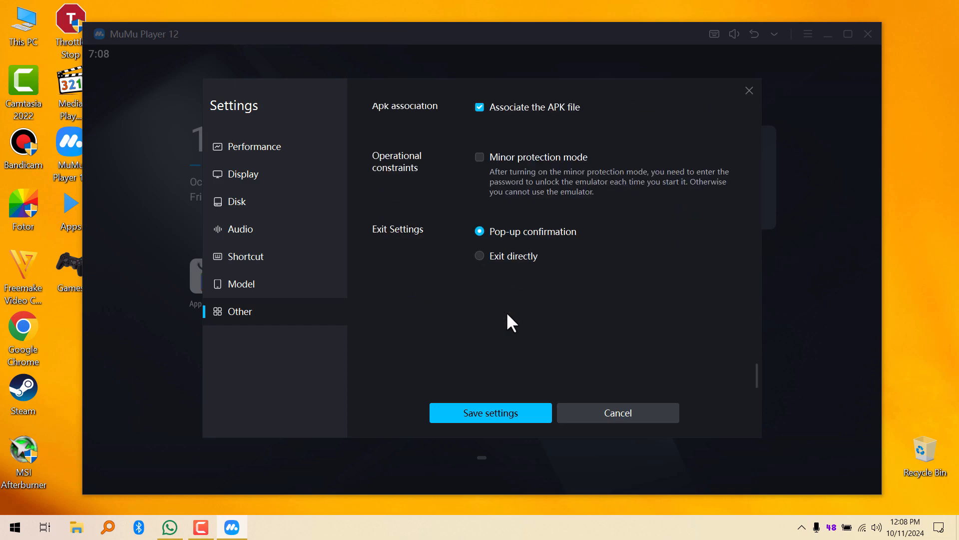
mouse_move(758, 387)
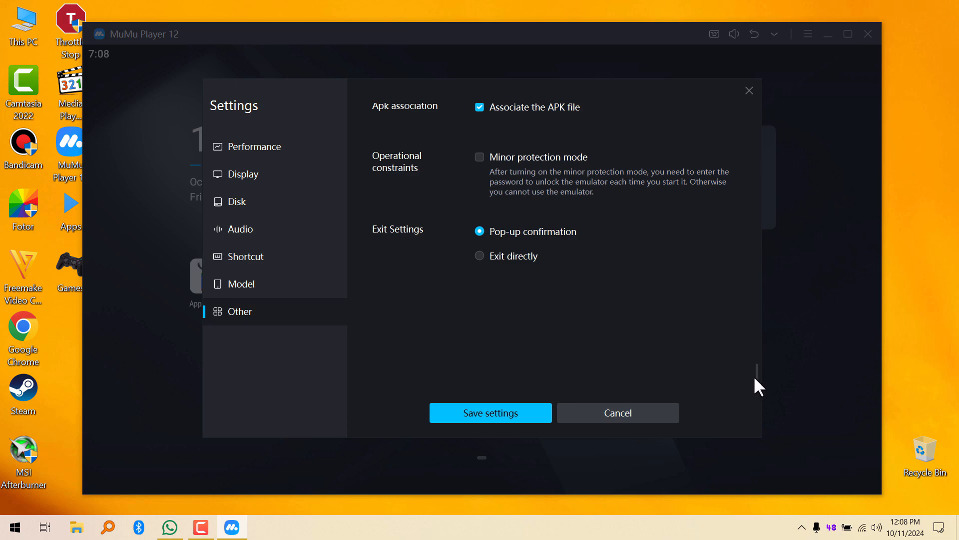
Revisit the Display, Performance and Disk settings, then close the Settings dialog
left_click(243, 174)
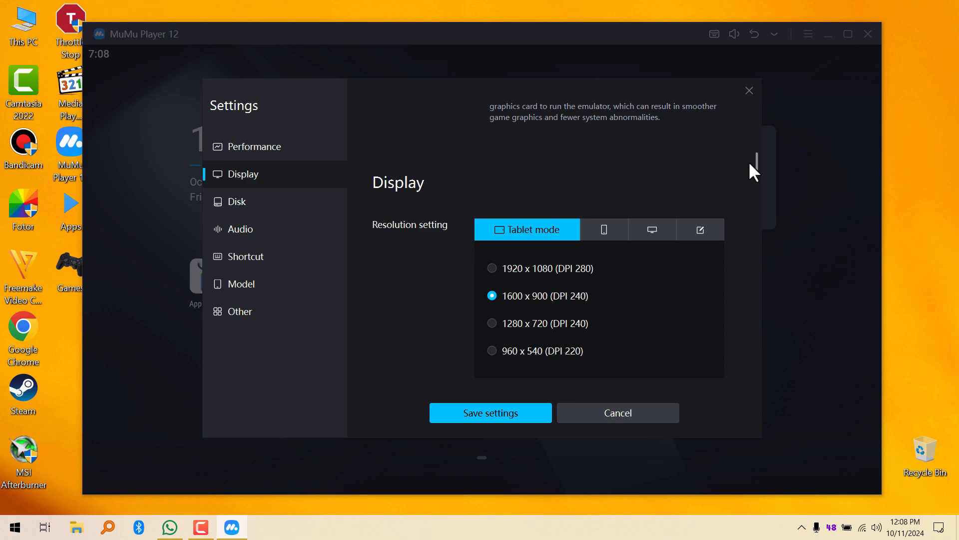
left_click(254, 146)
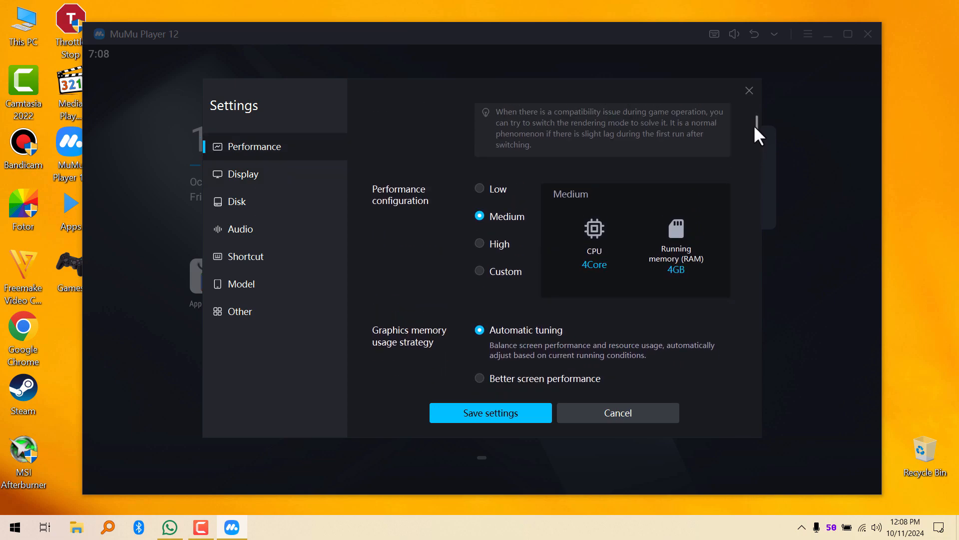
scroll("down", 3)
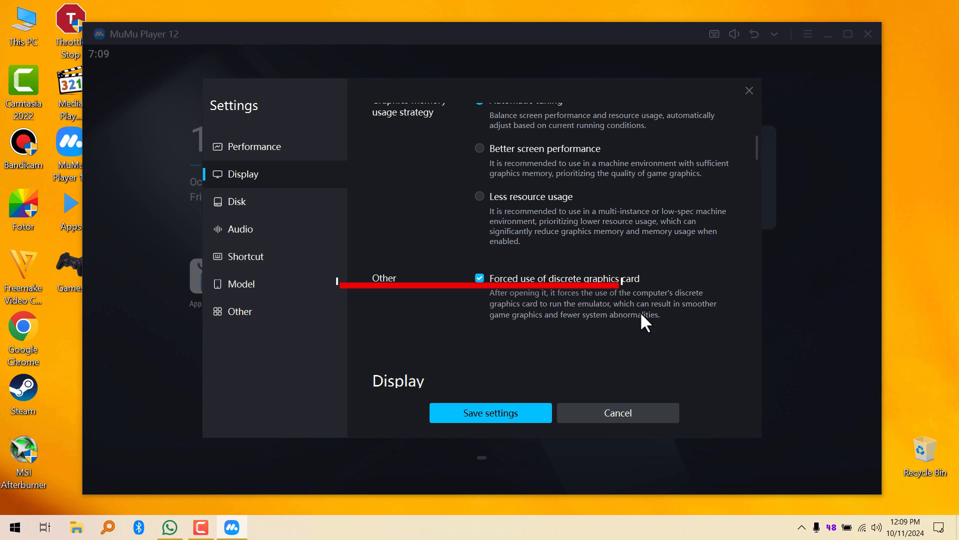
left_click(237, 202)
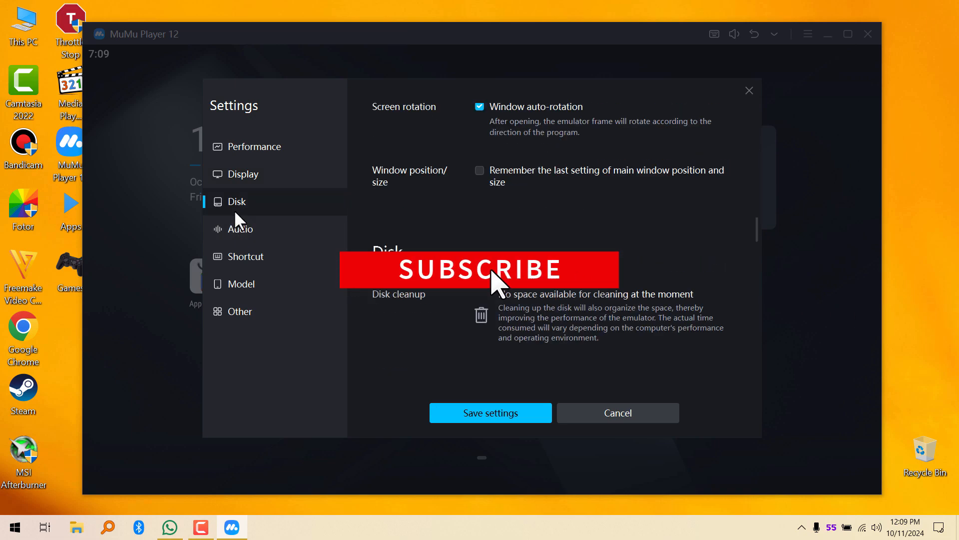
left_click(240, 284)
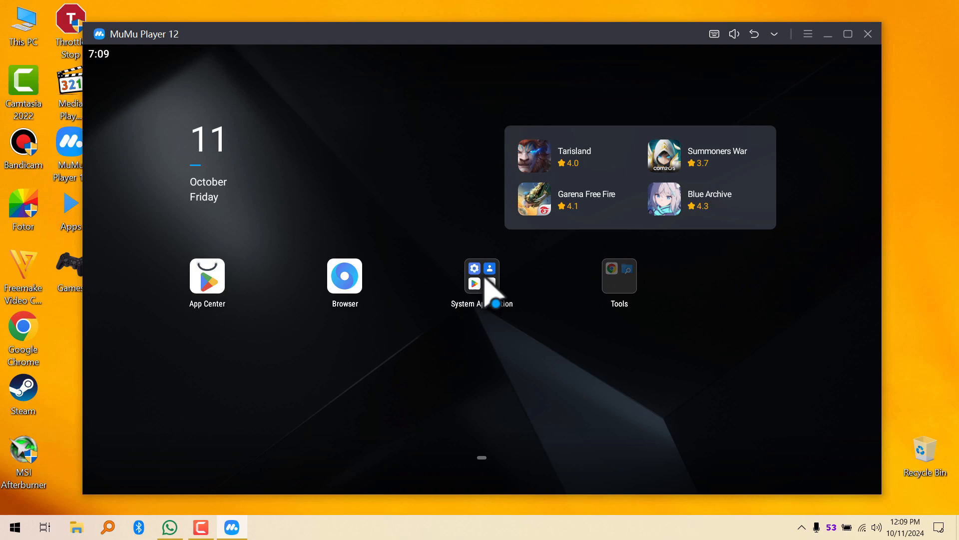
In the Android Settings app, open About phone and scroll to the device model and Android version
left_click(480, 279)
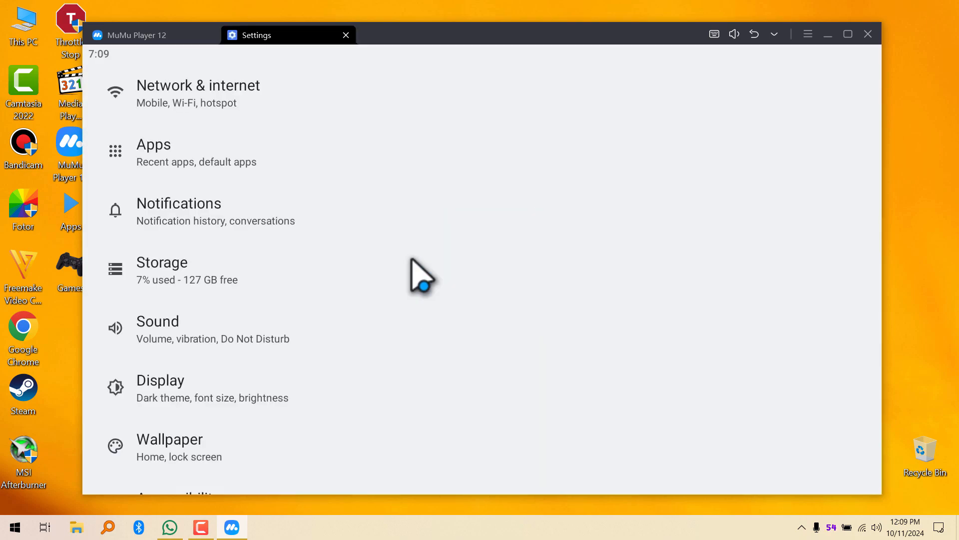
scroll("down", 3)
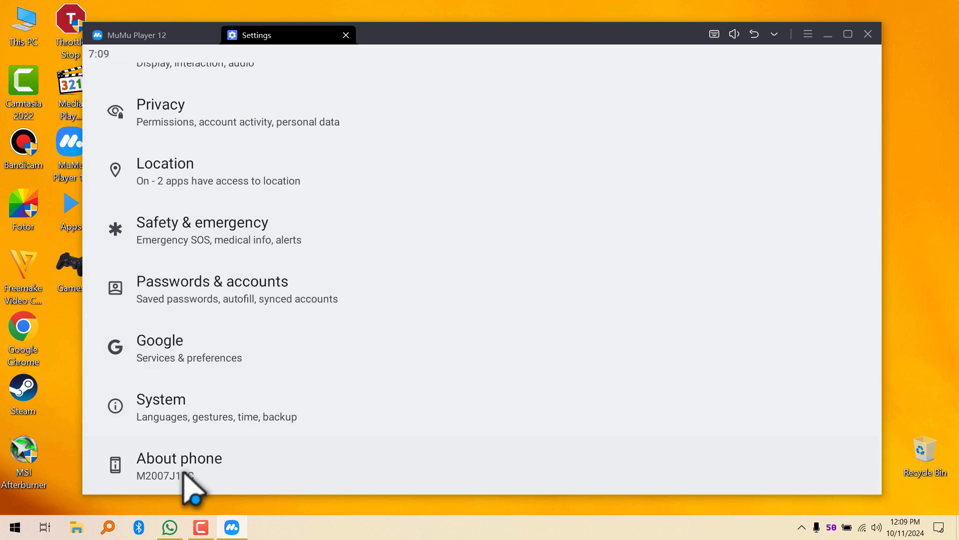
left_click(180, 458)
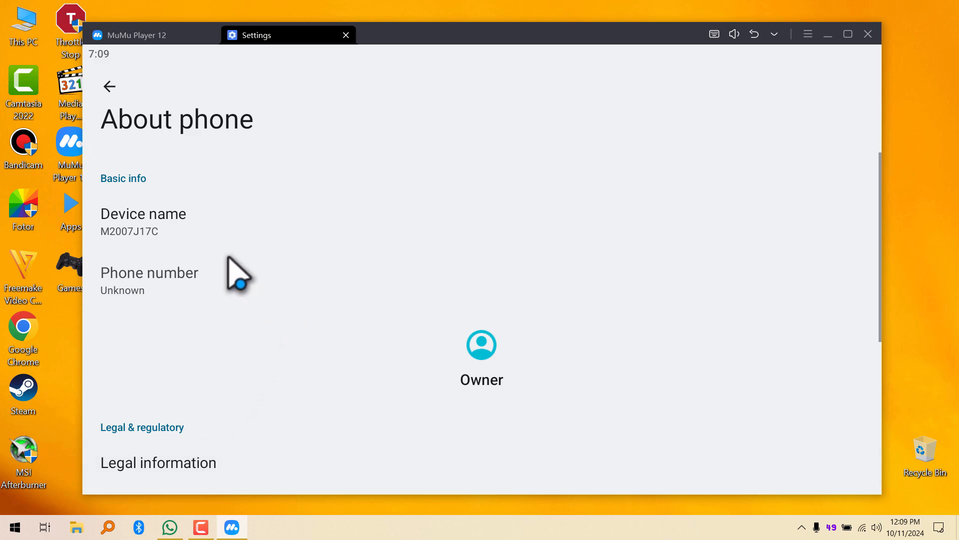
scroll("down", 3)
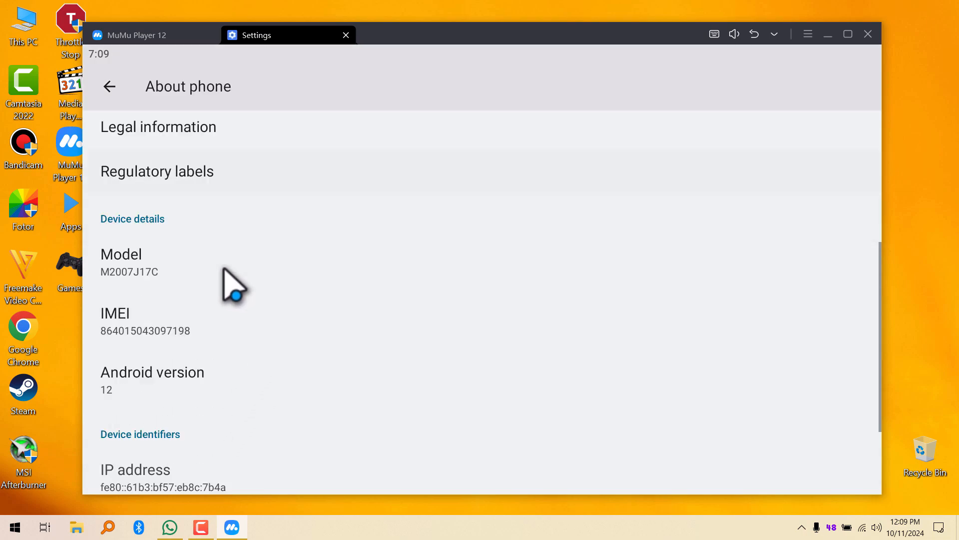